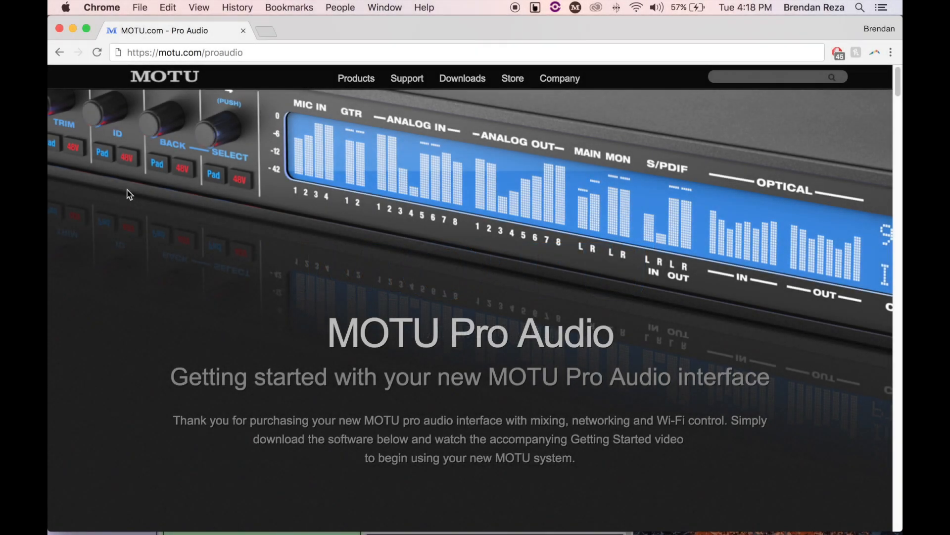
Scroll to 'Install the software' and download the Mac driver and software installer
scroll(down, 3)
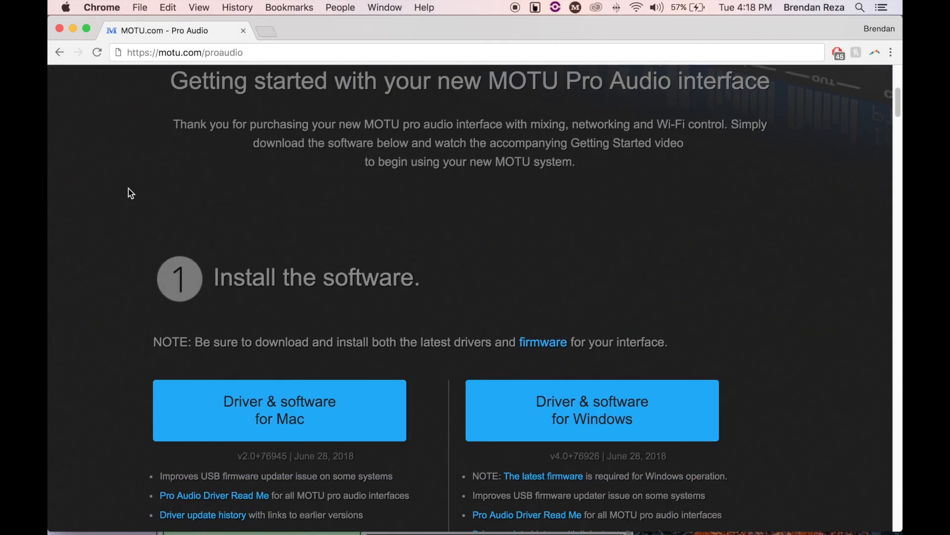
scroll(down, 3)
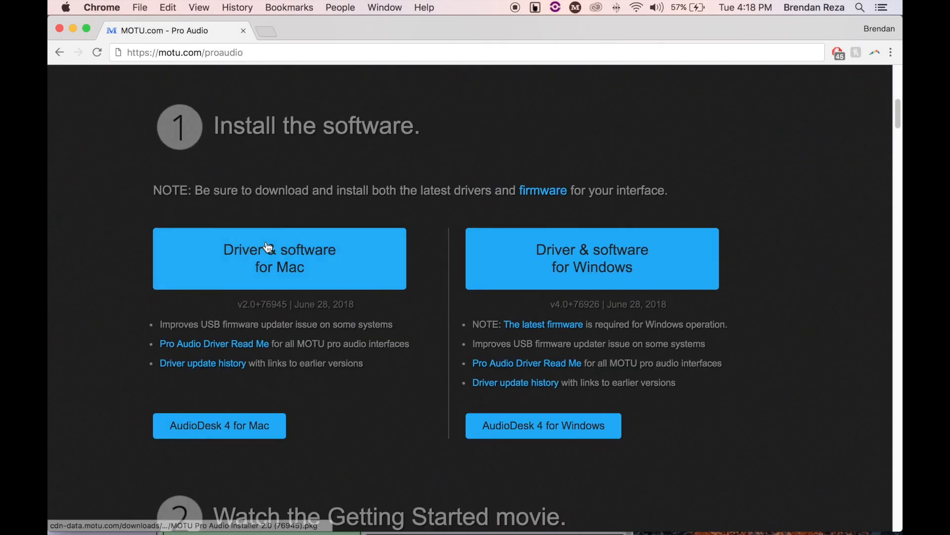
click(279, 258)
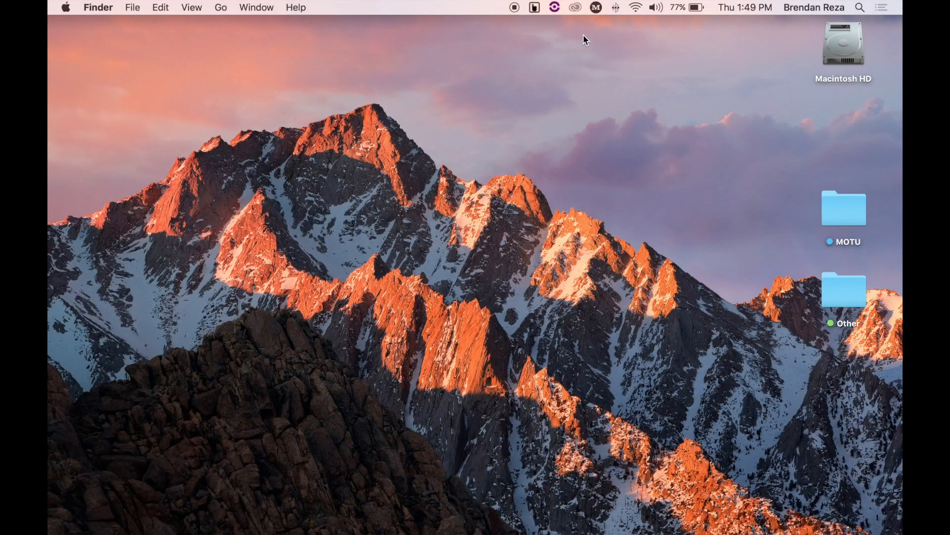
Launch MOTU Discovery from the menu bar and start the 16A's 1.3.4+1422 firmware update
click(595, 7)
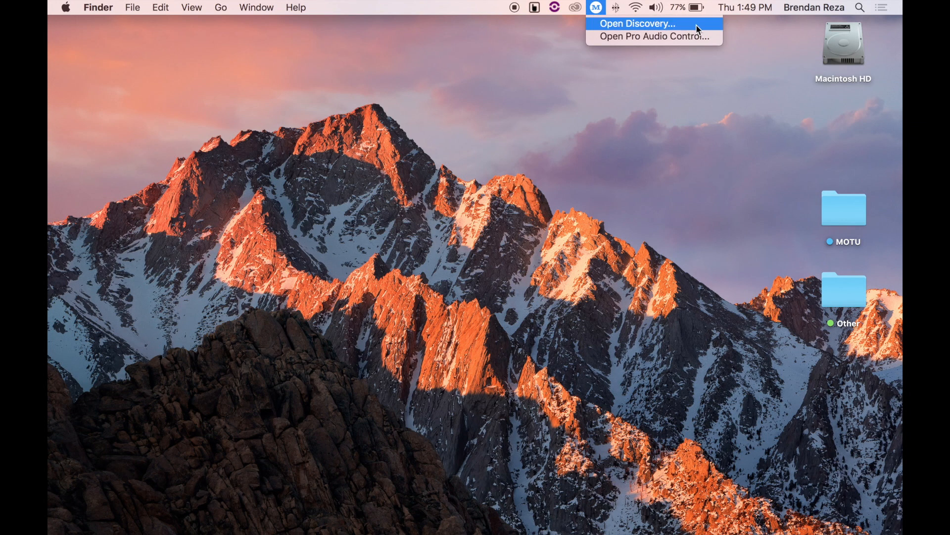
click(637, 24)
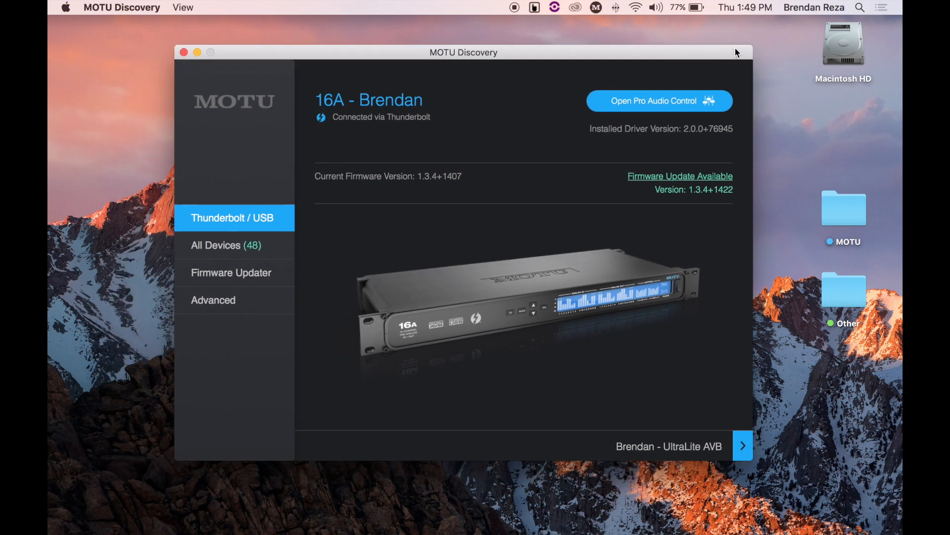
mouse_move(746, 189)
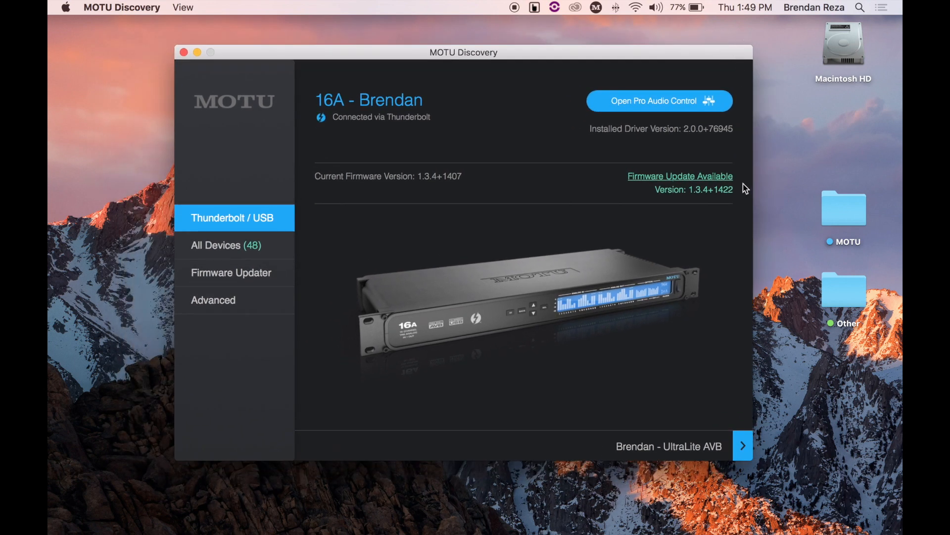
mouse_move(337, 274)
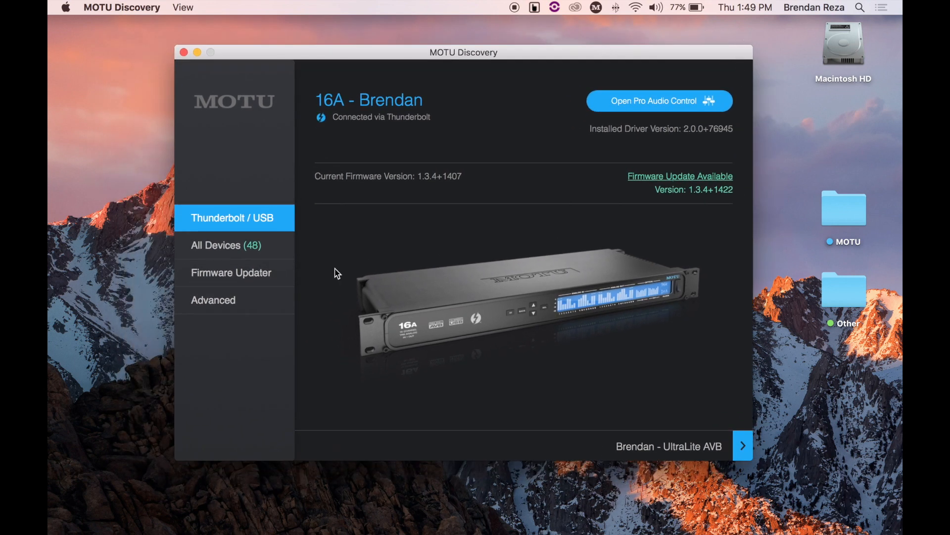
click(231, 272)
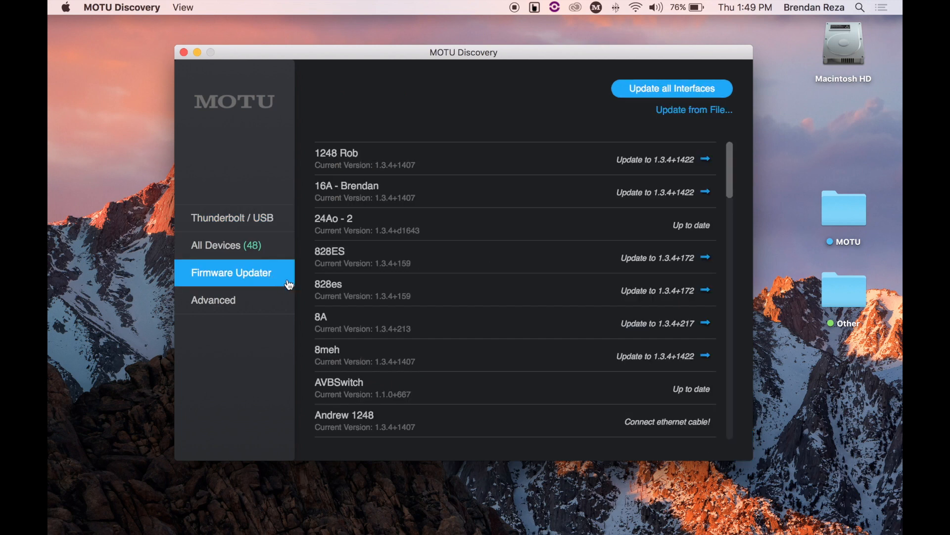
mouse_move(665, 195)
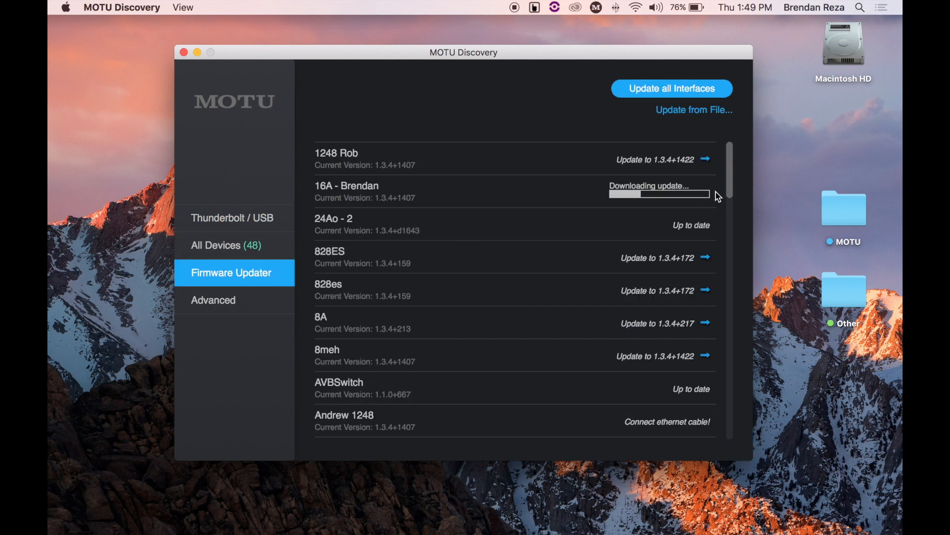
click(231, 218)
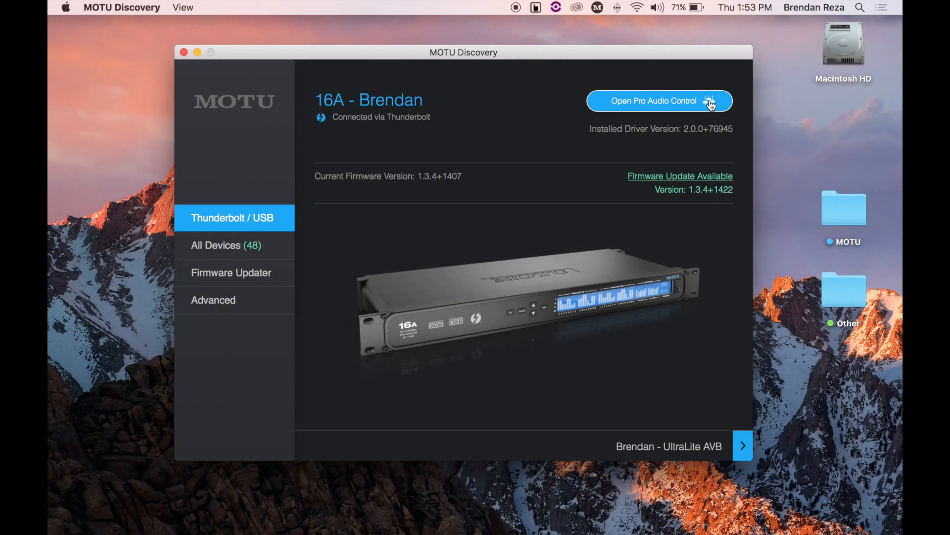
Launch Pro Audio Control for the 16A and accept installing the 1.3.4 update
click(659, 101)
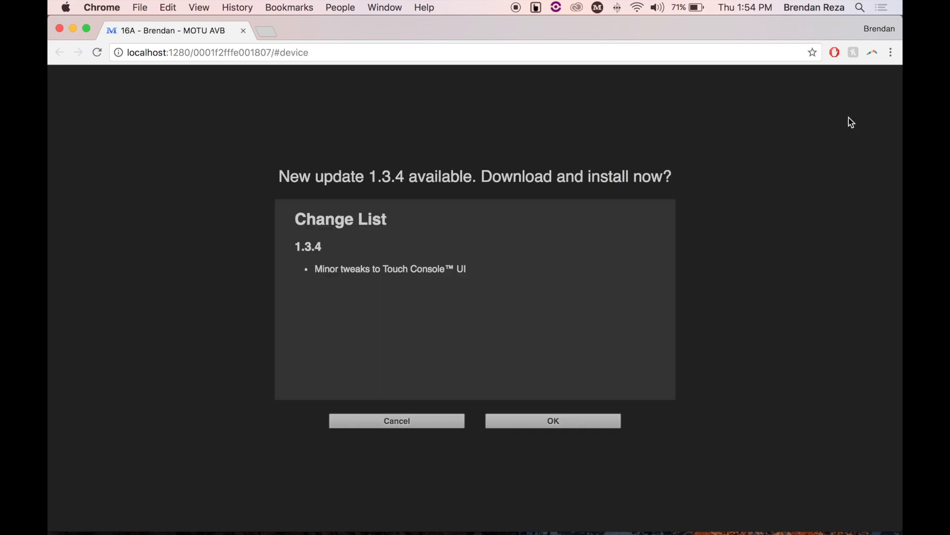
mouse_move(709, 268)
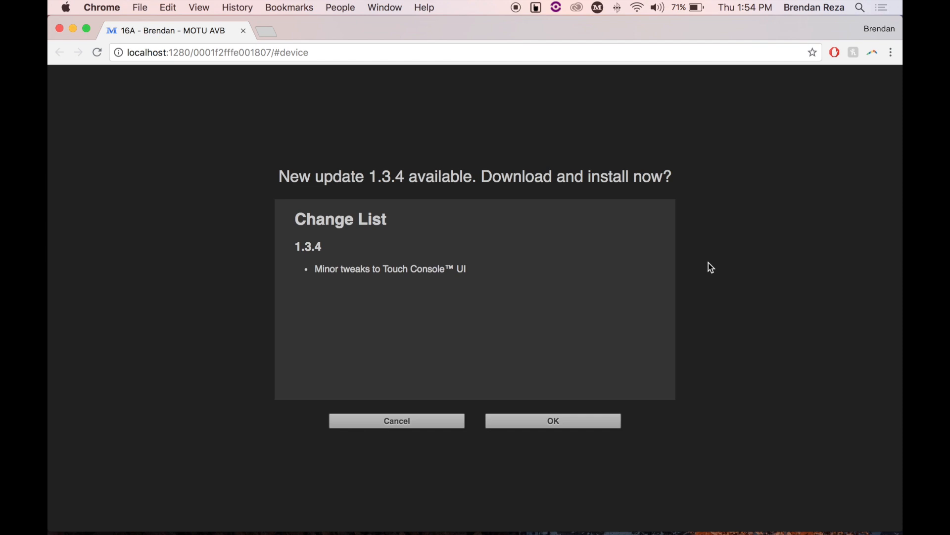
click(553, 421)
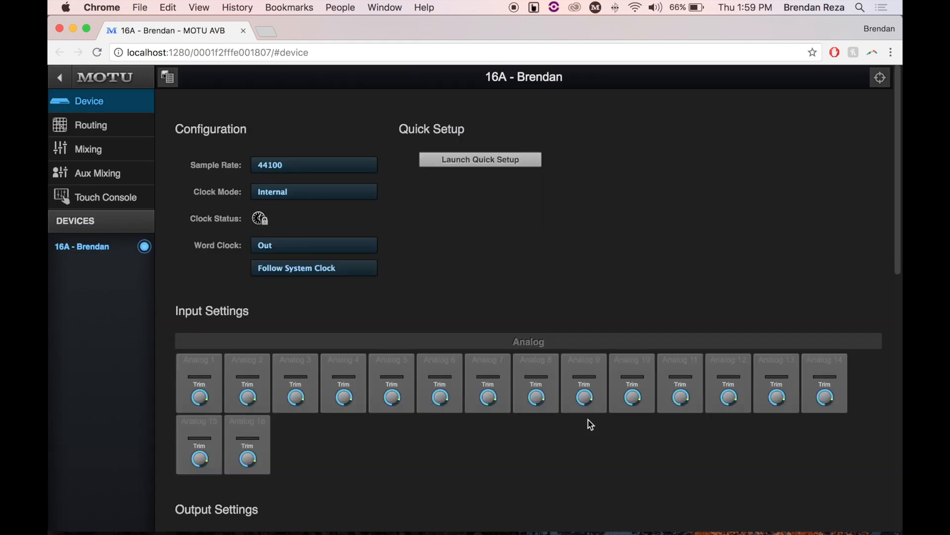
mouse_move(597, 429)
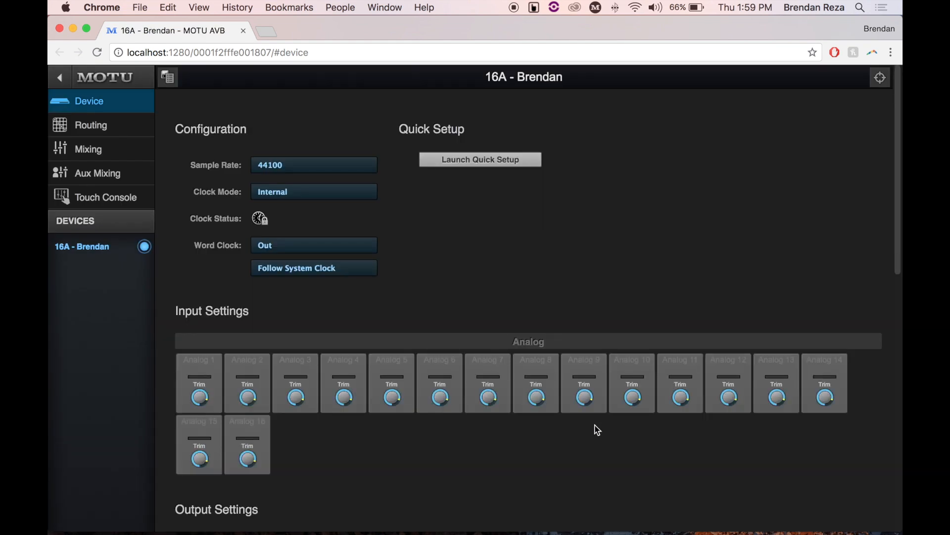
Scroll to System Information to verify firmware version 1.3.4+1422 on the 16A
scroll(down, 3)
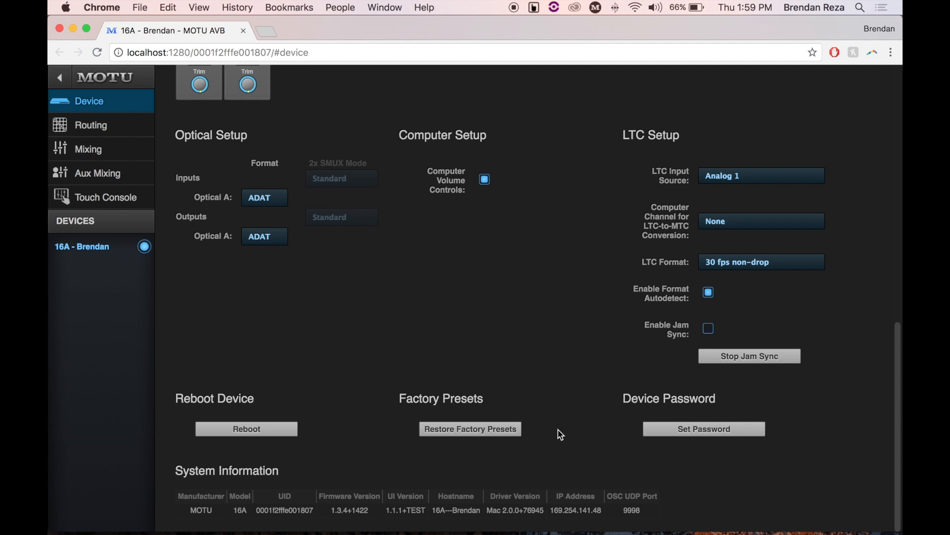
mouse_move(369, 518)
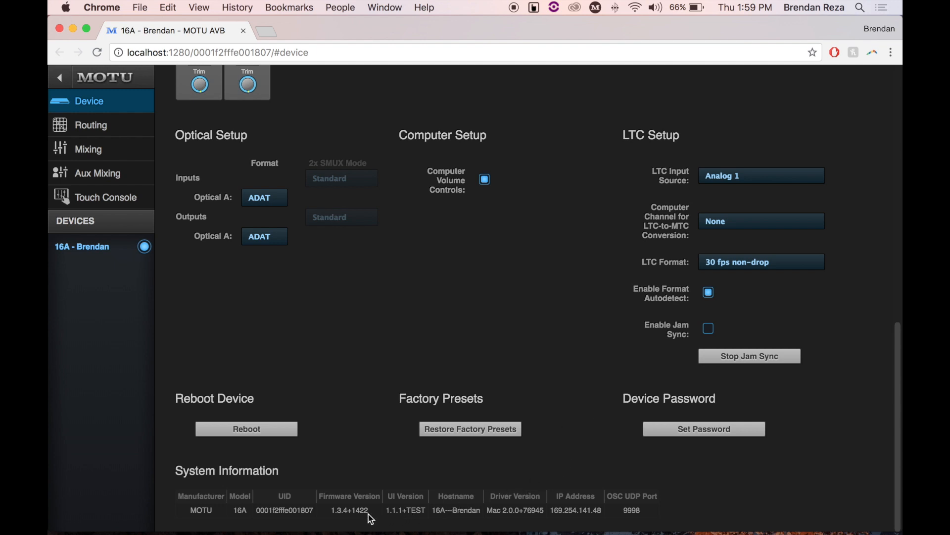
mouse_move(372, 518)
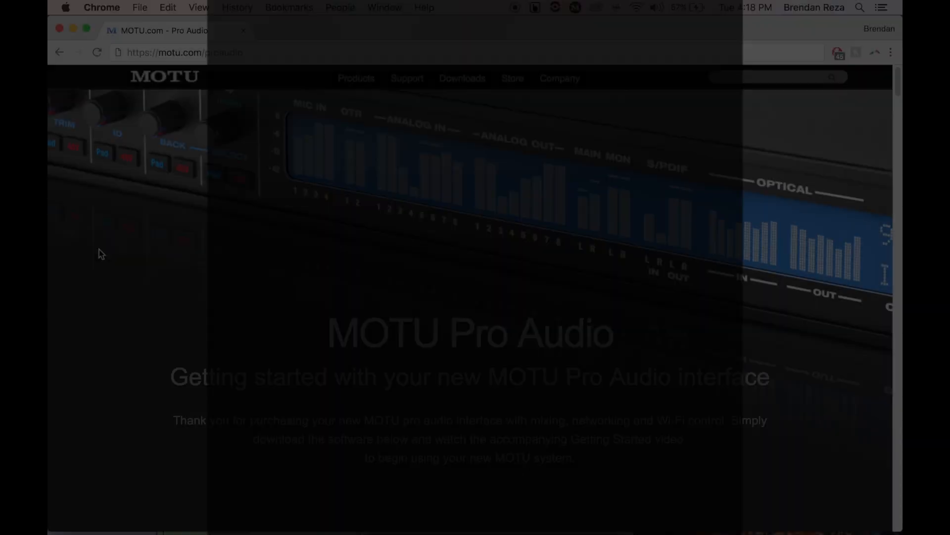
scroll(down, 3)
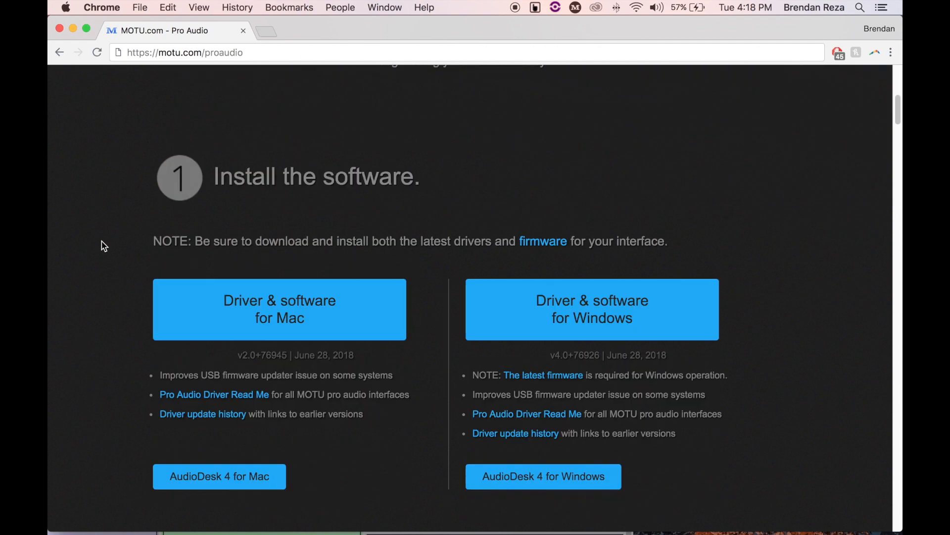
scroll(down, 3)
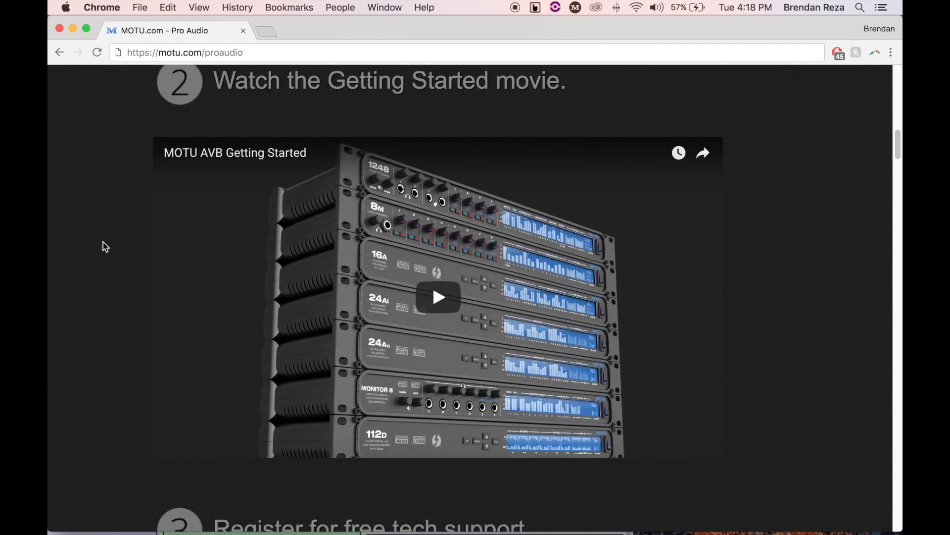
scroll(down, 3)
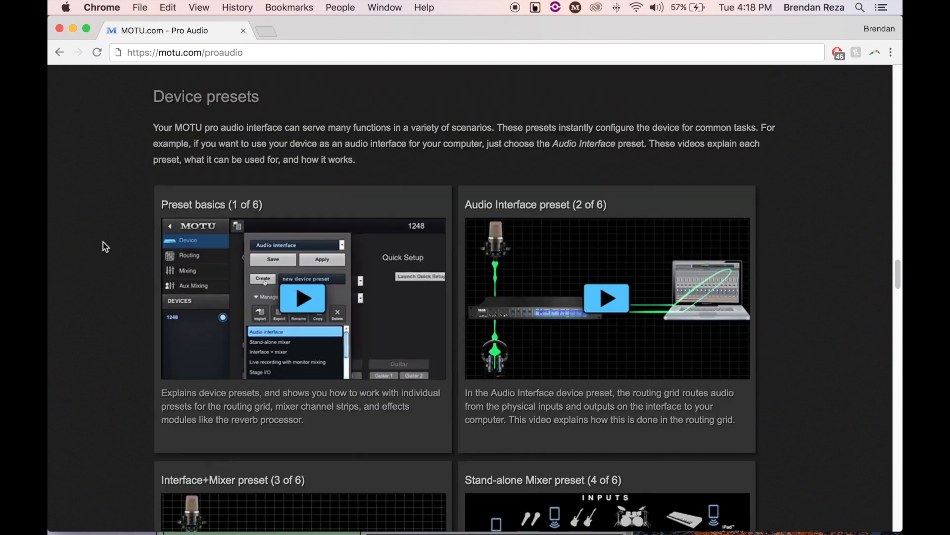
scroll(down, 3)
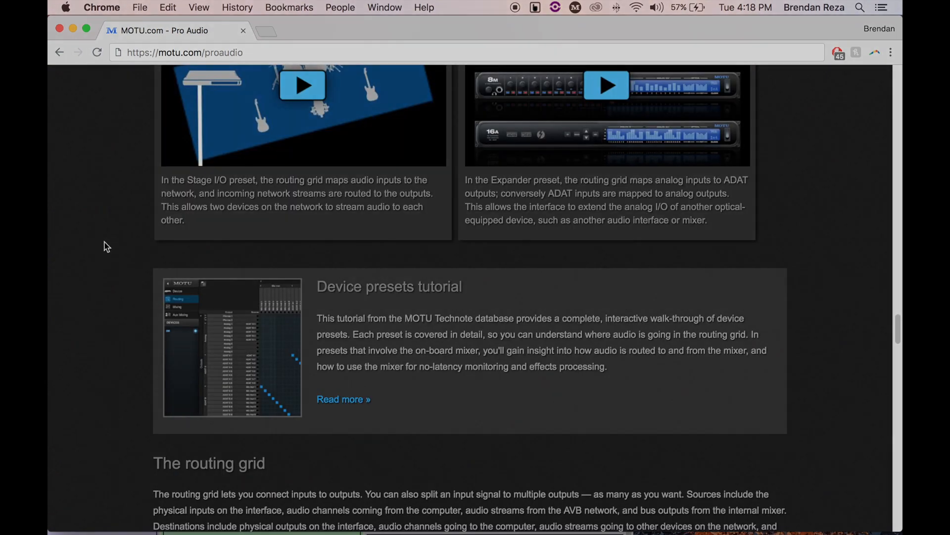